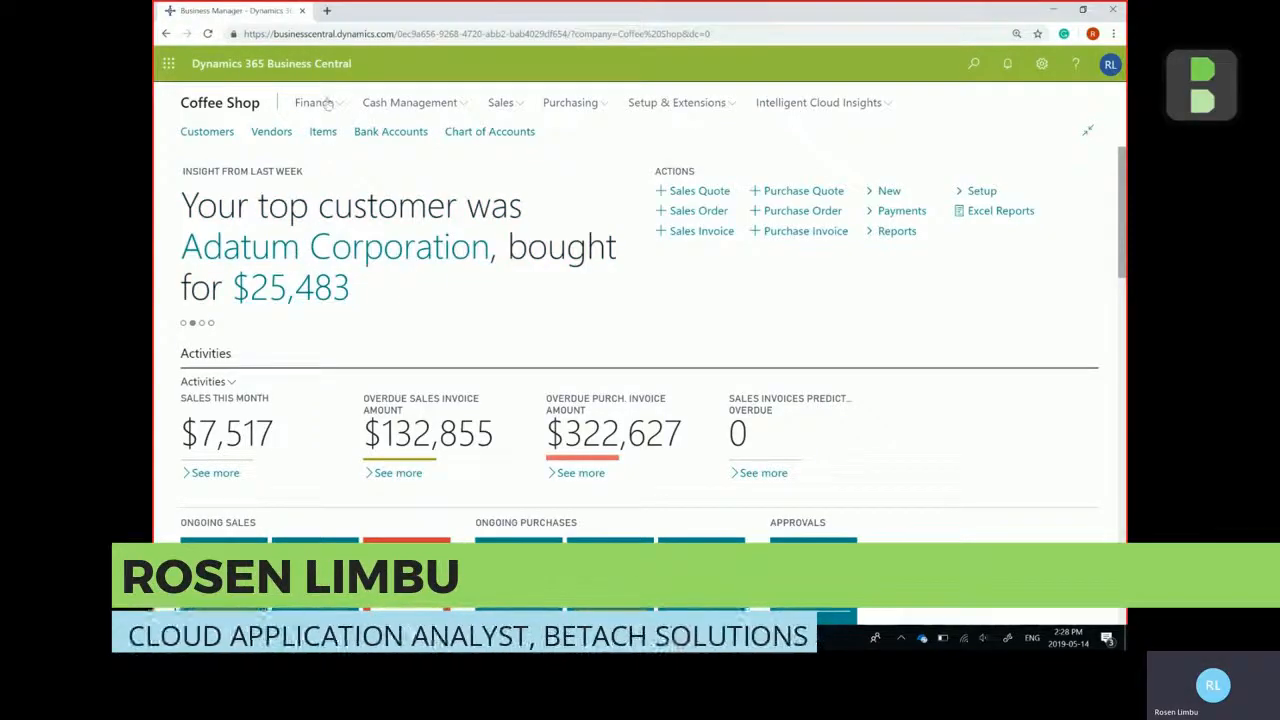
- Open the PAYROLL general journal batch and show its Payroll actions menu
left_click(314, 102)
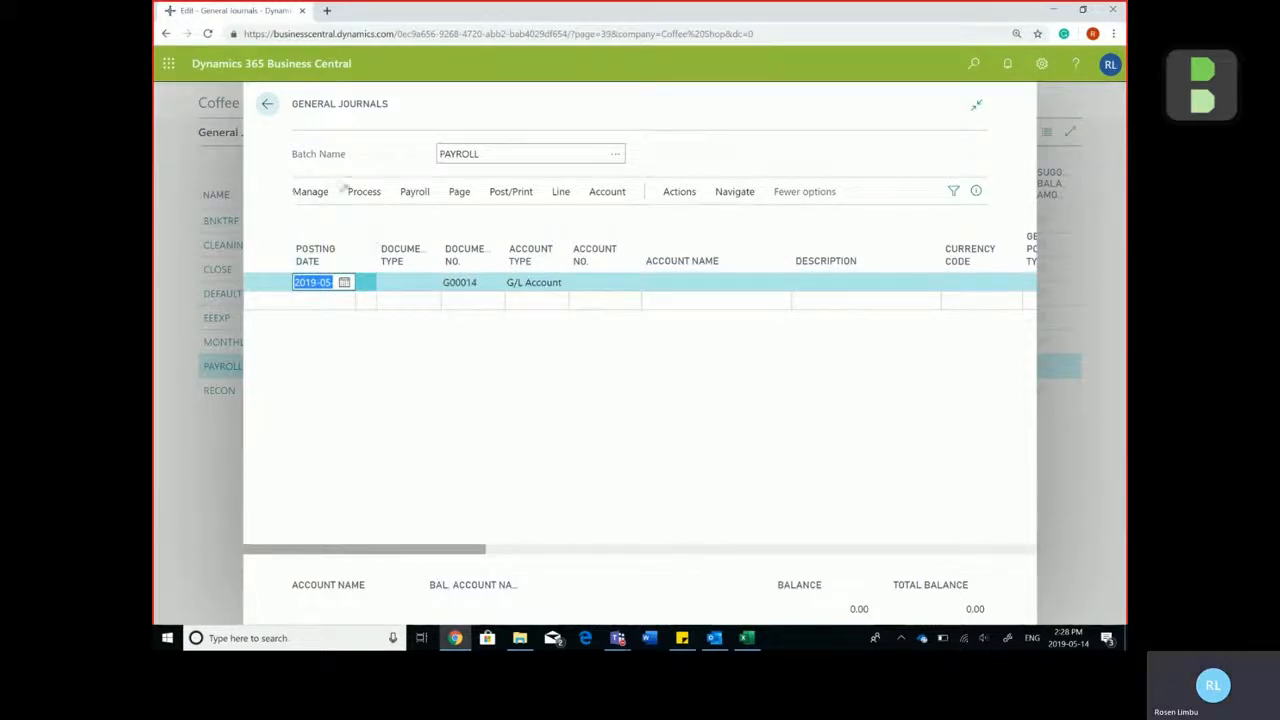
left_click(414, 192)
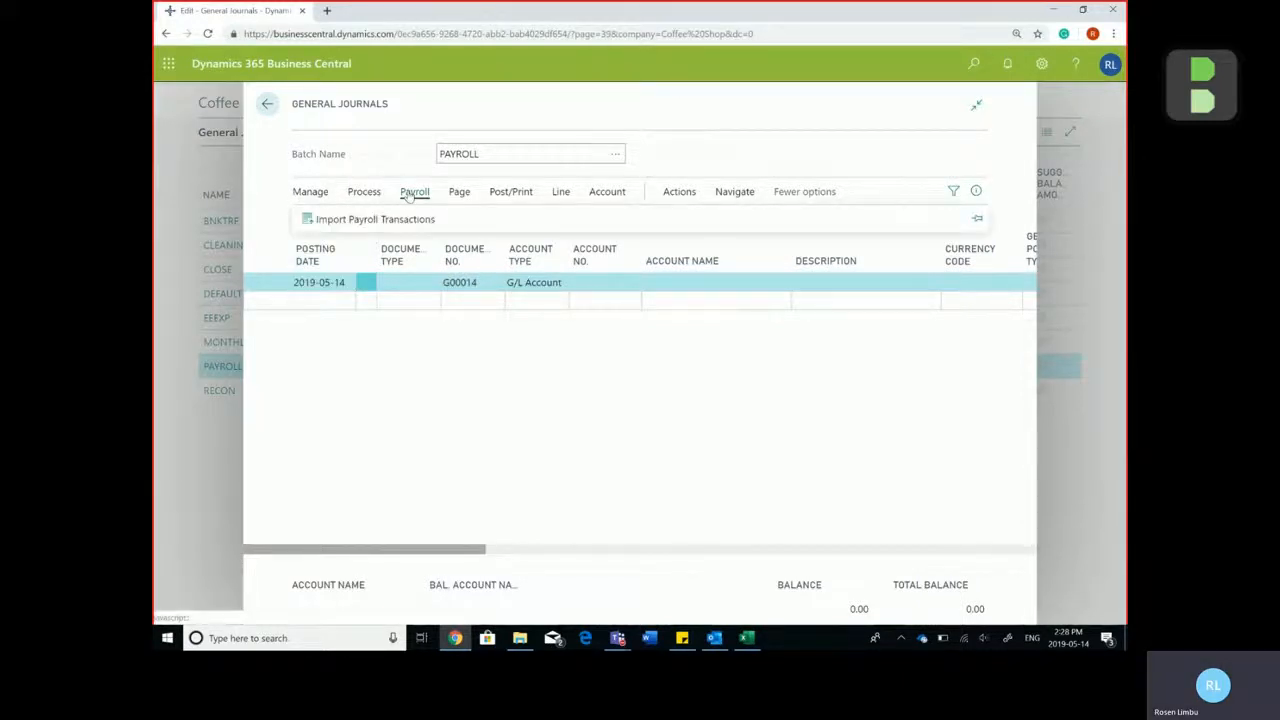
mouse_move(376, 218)
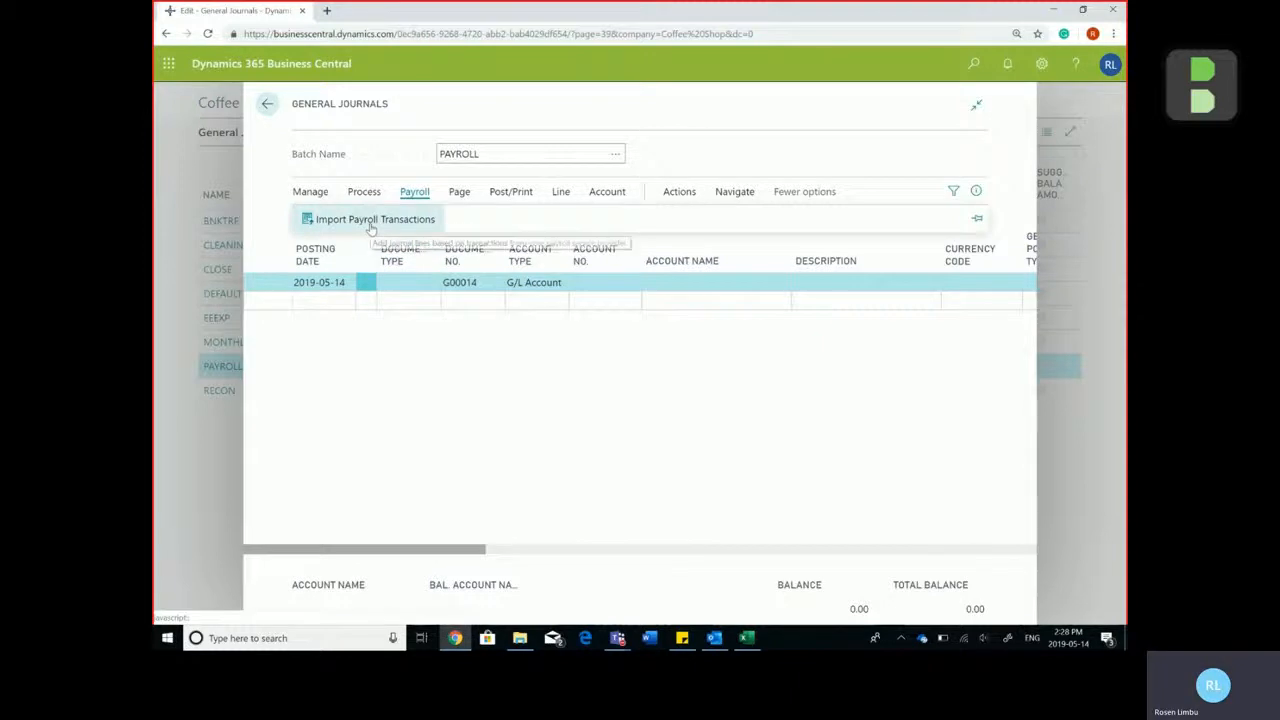
- Start Import Payroll Transactions and choose Ceridian Payroll Import as the service
left_click(376, 218)
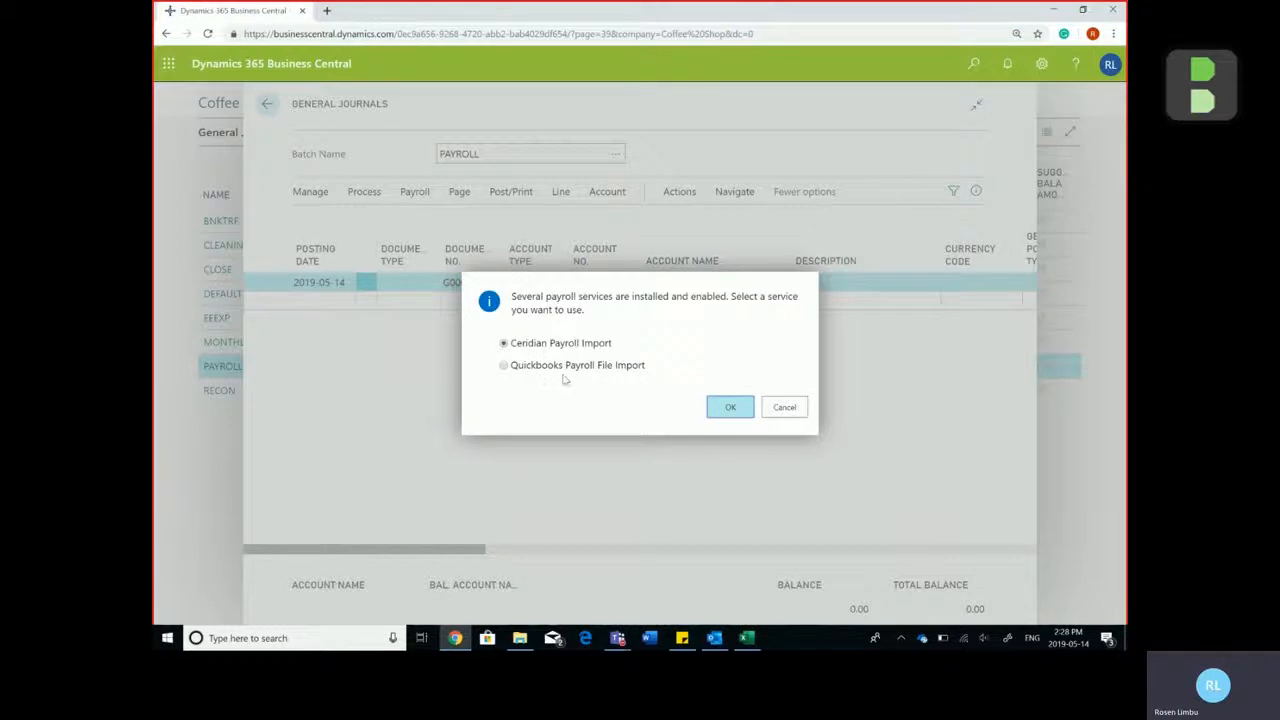
mouse_move(564, 380)
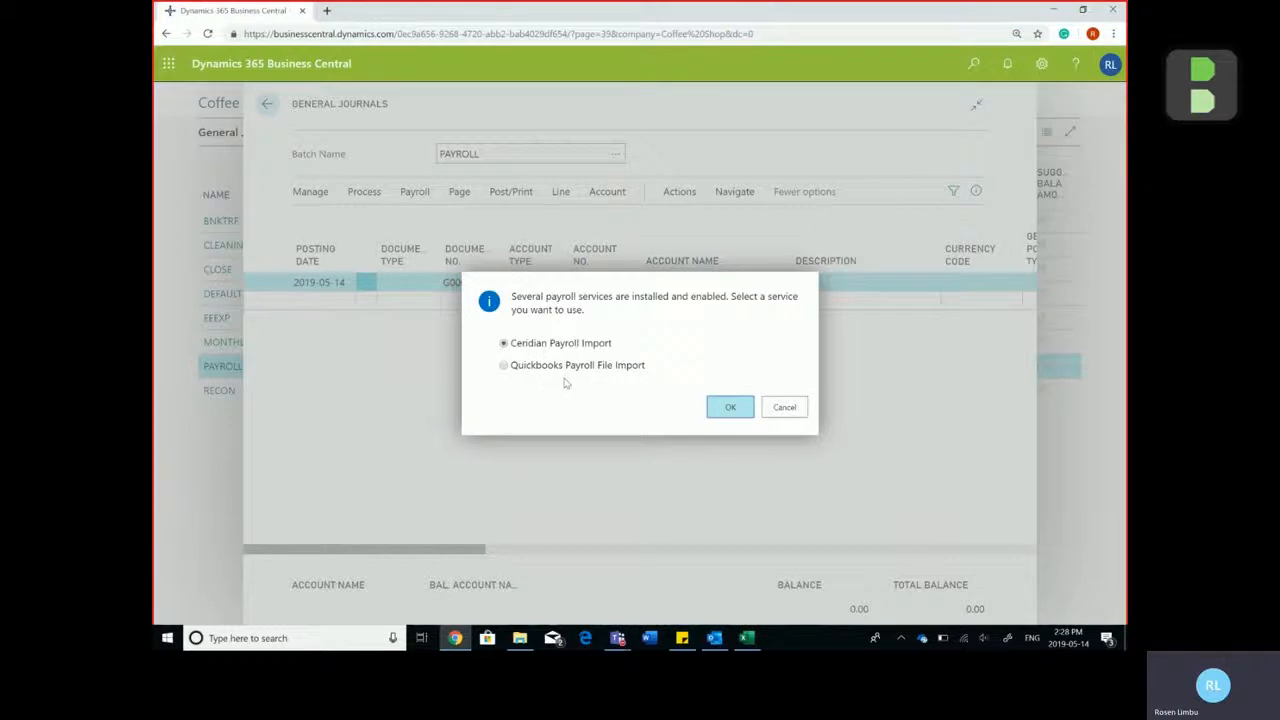
mouse_move(568, 384)
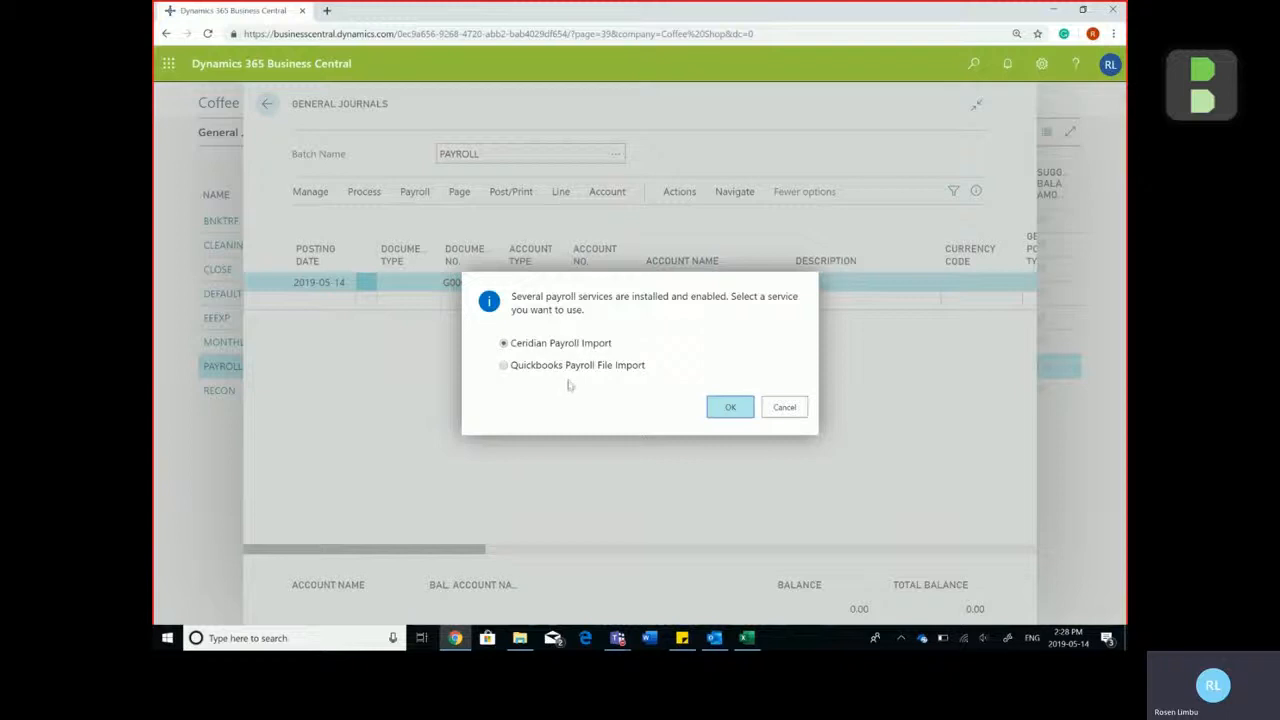
mouse_move(624, 400)
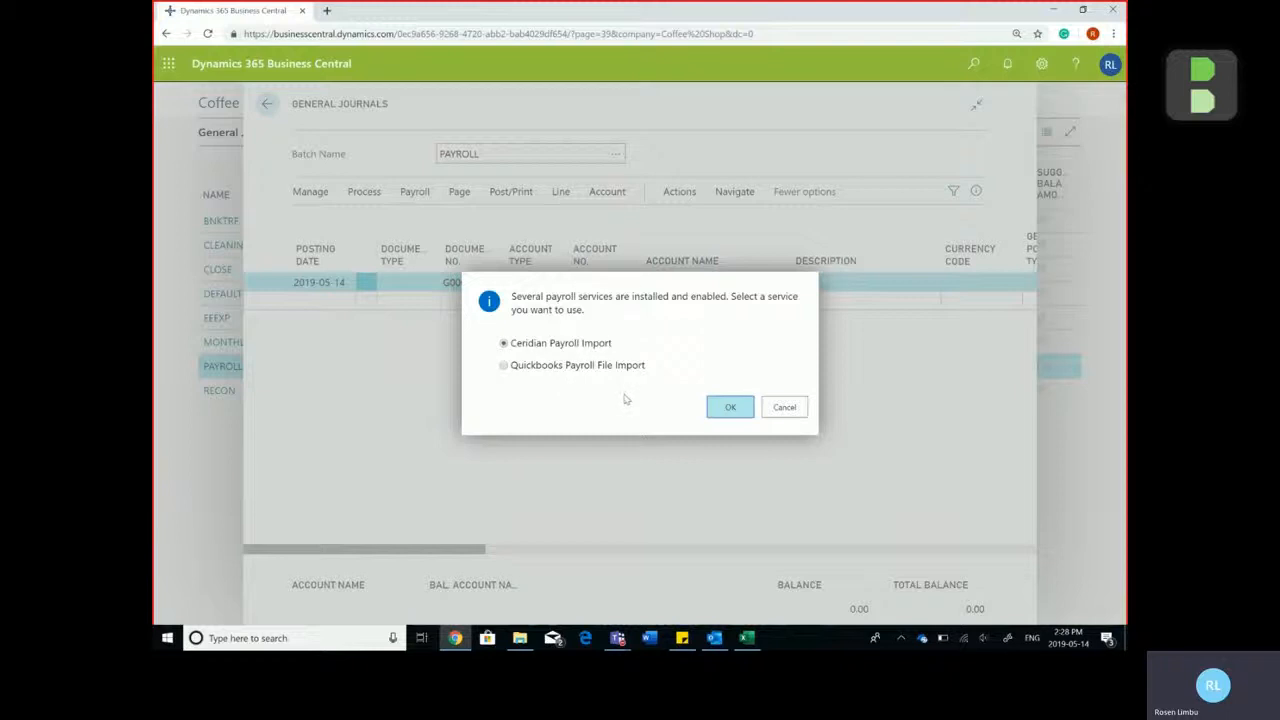
mouse_move(628, 420)
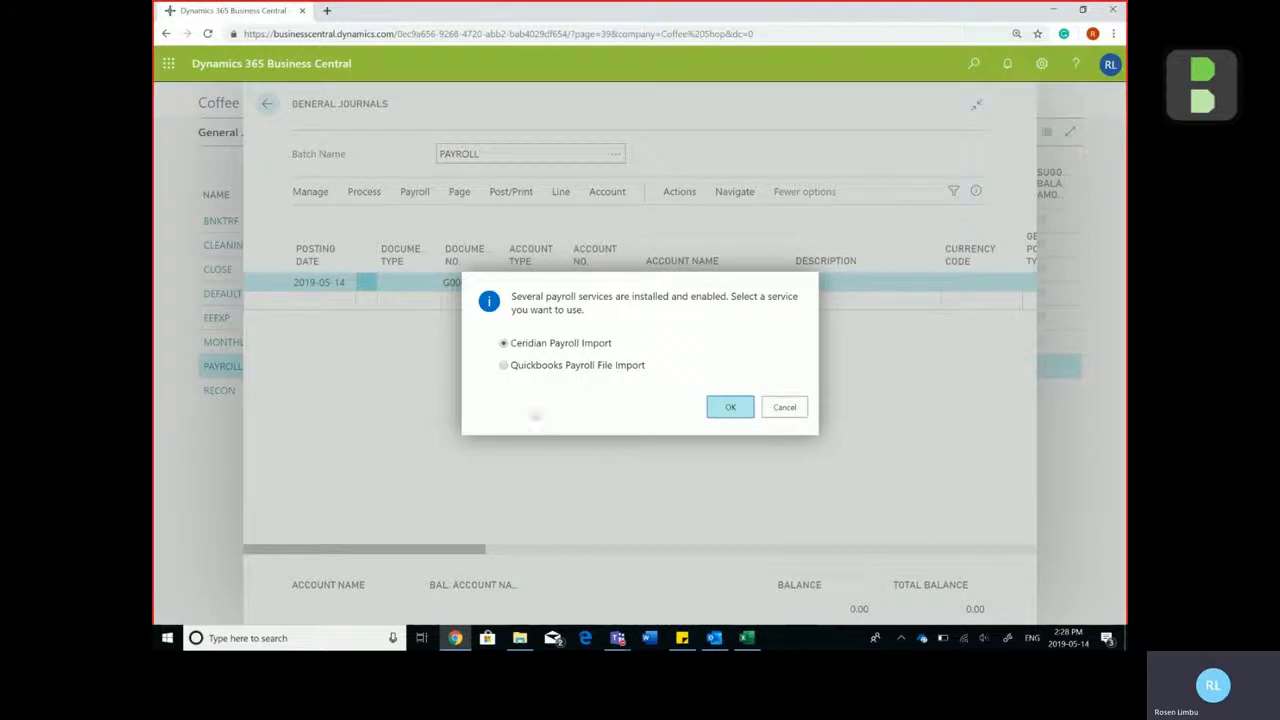
mouse_move(536, 412)
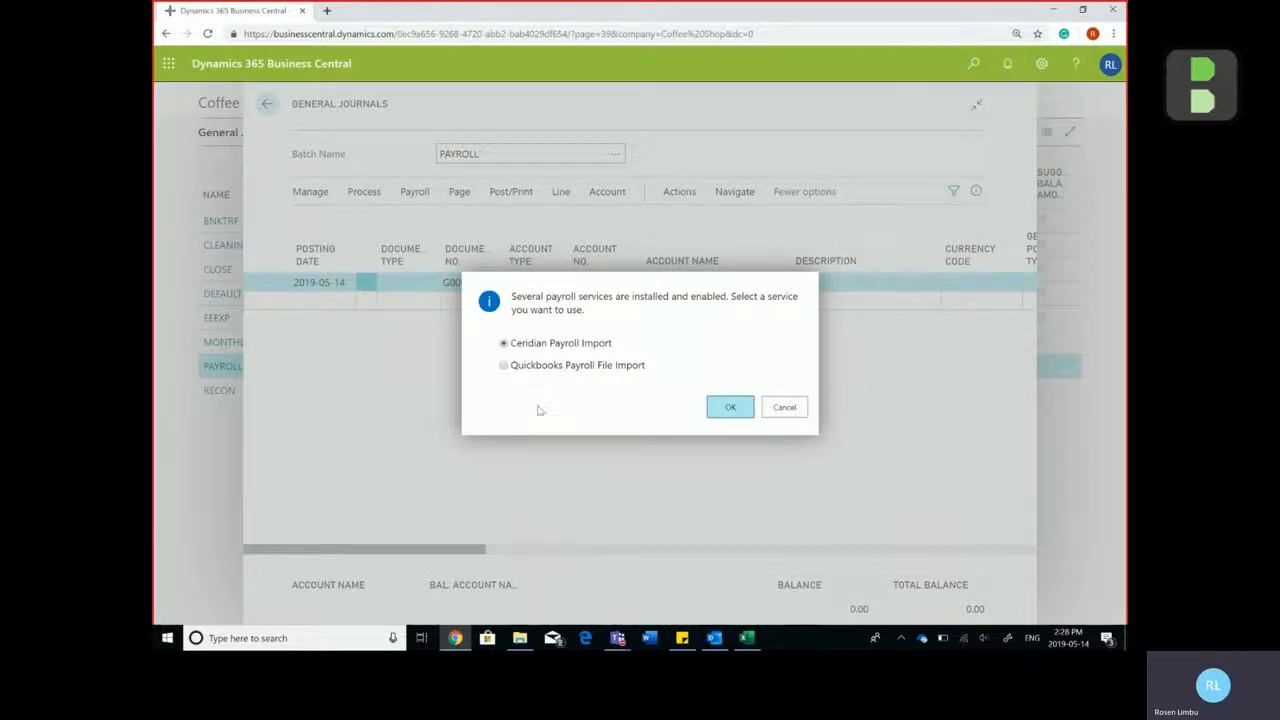
left_click(730, 408)
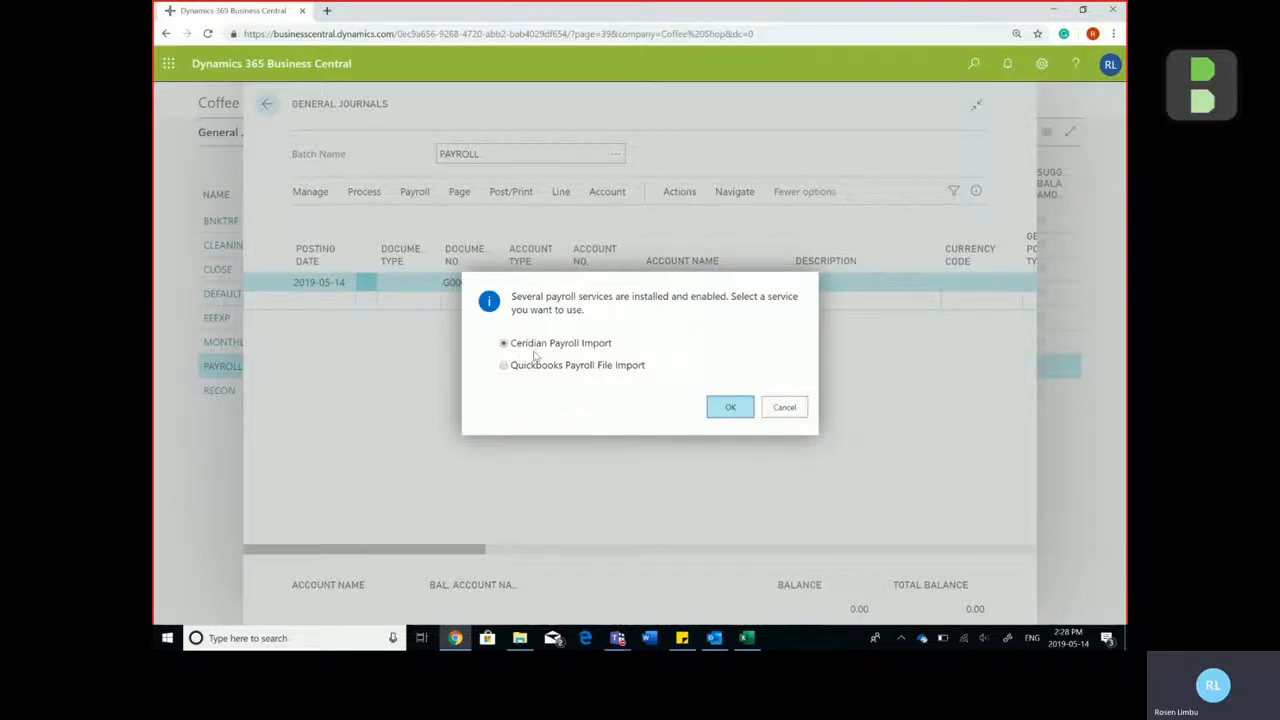
mouse_move(532, 372)
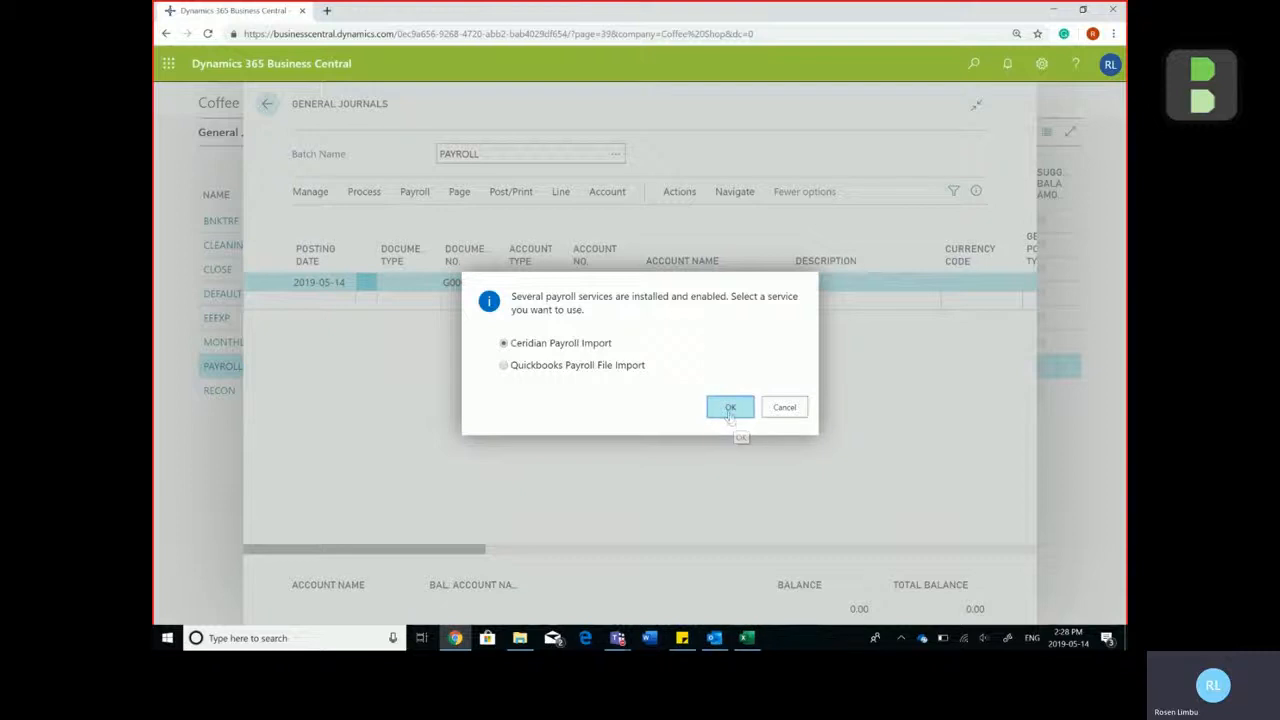
- Confirm the Ceridian service and load the payroll CSV, listing its five external accounts
left_click(730, 408)
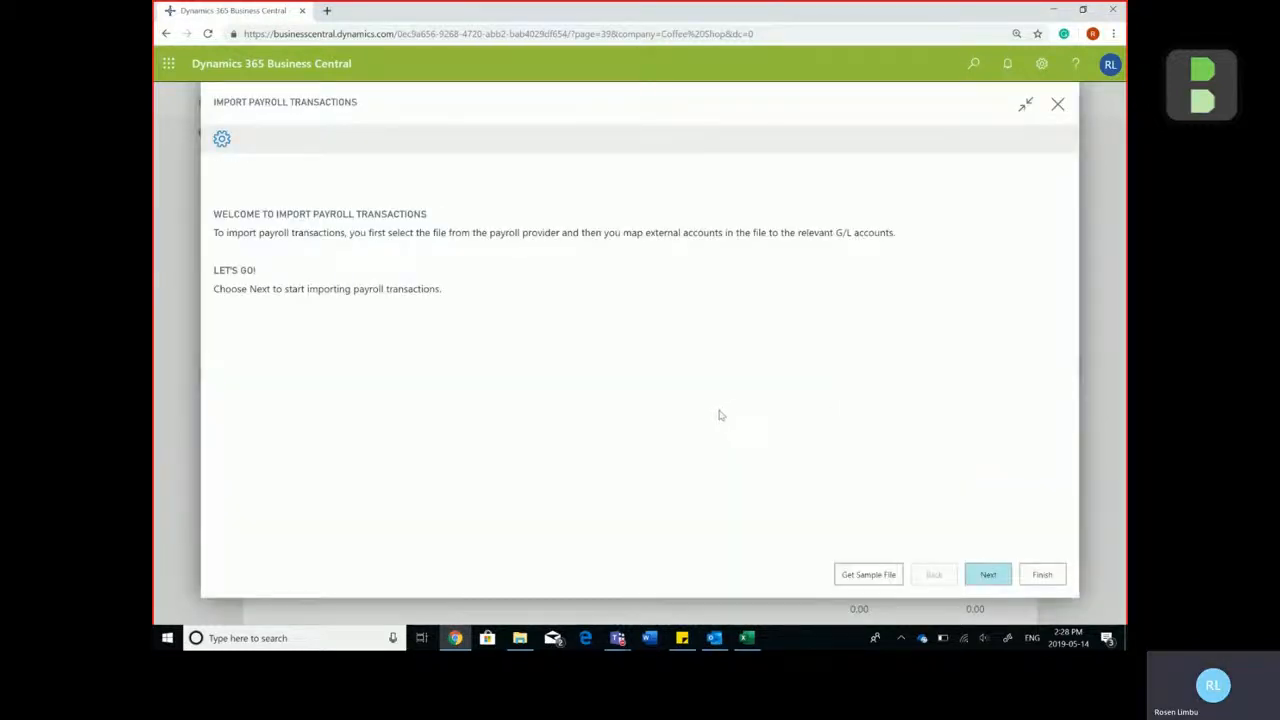
left_click(988, 574)
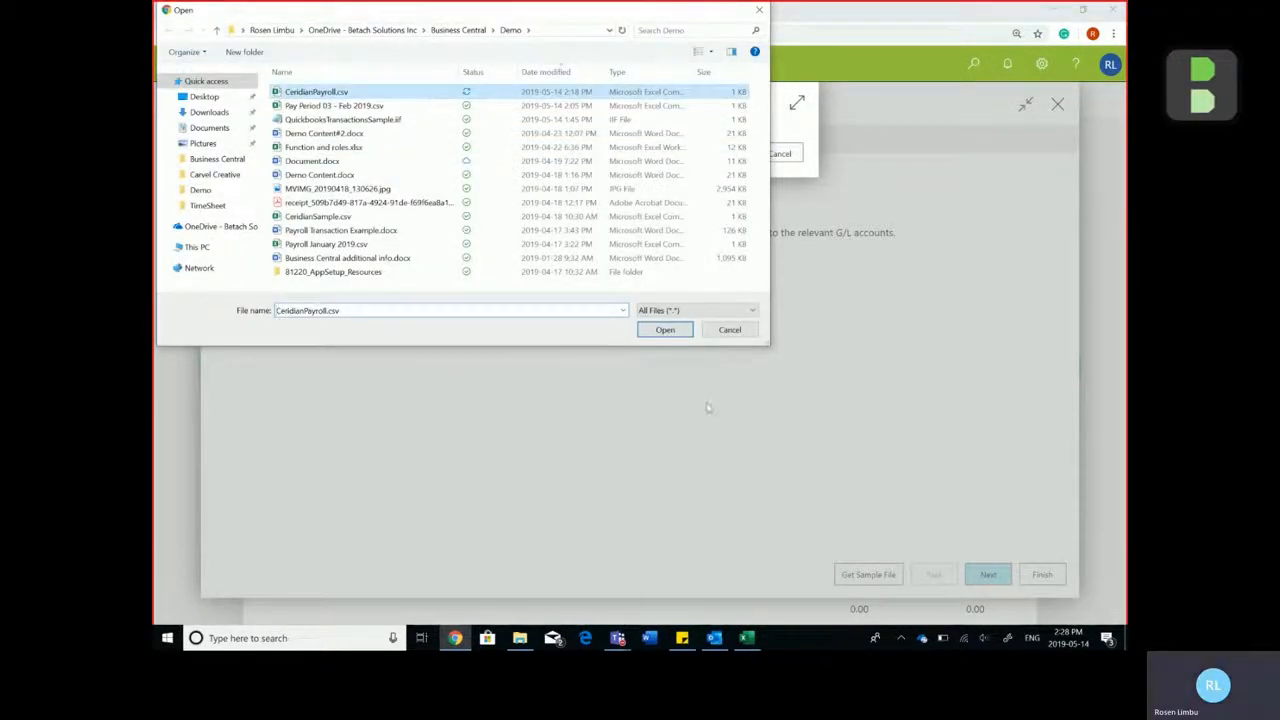
left_click(664, 330)
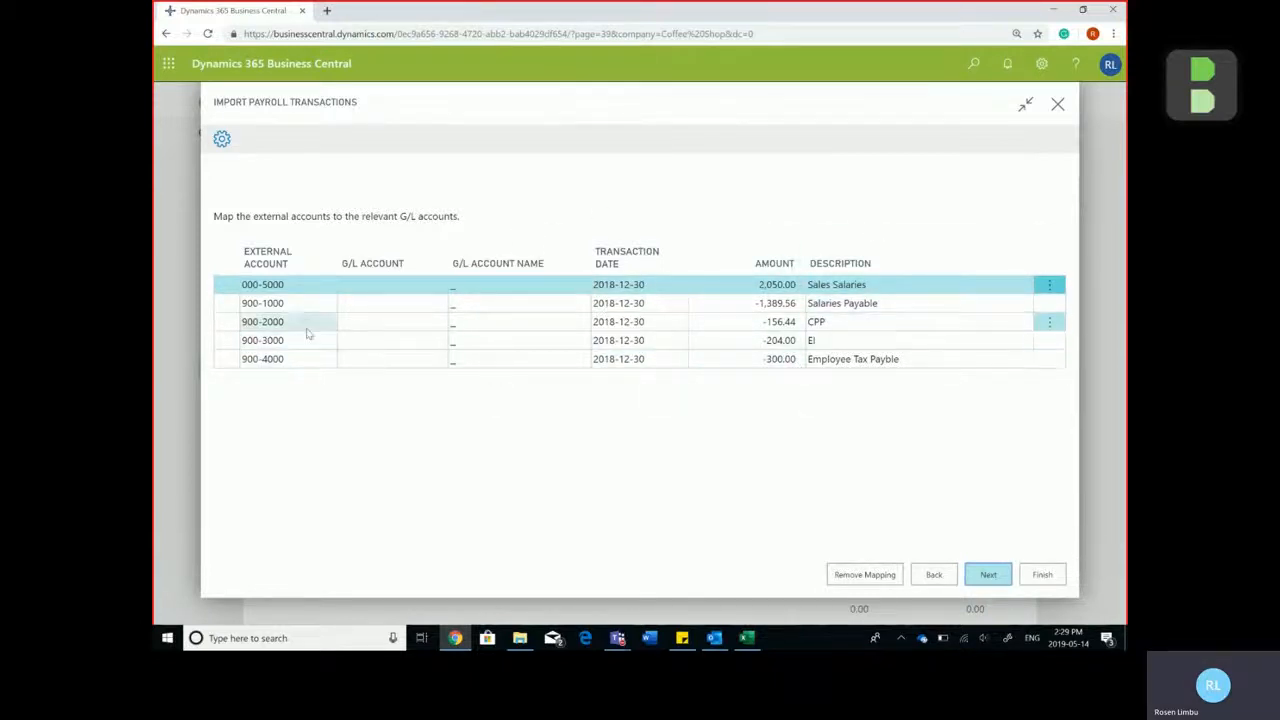
- Map the five external accounts to Salaries, Accrued, EI and Payroll Taxes G/L accounts and continue
left_click(390, 284)
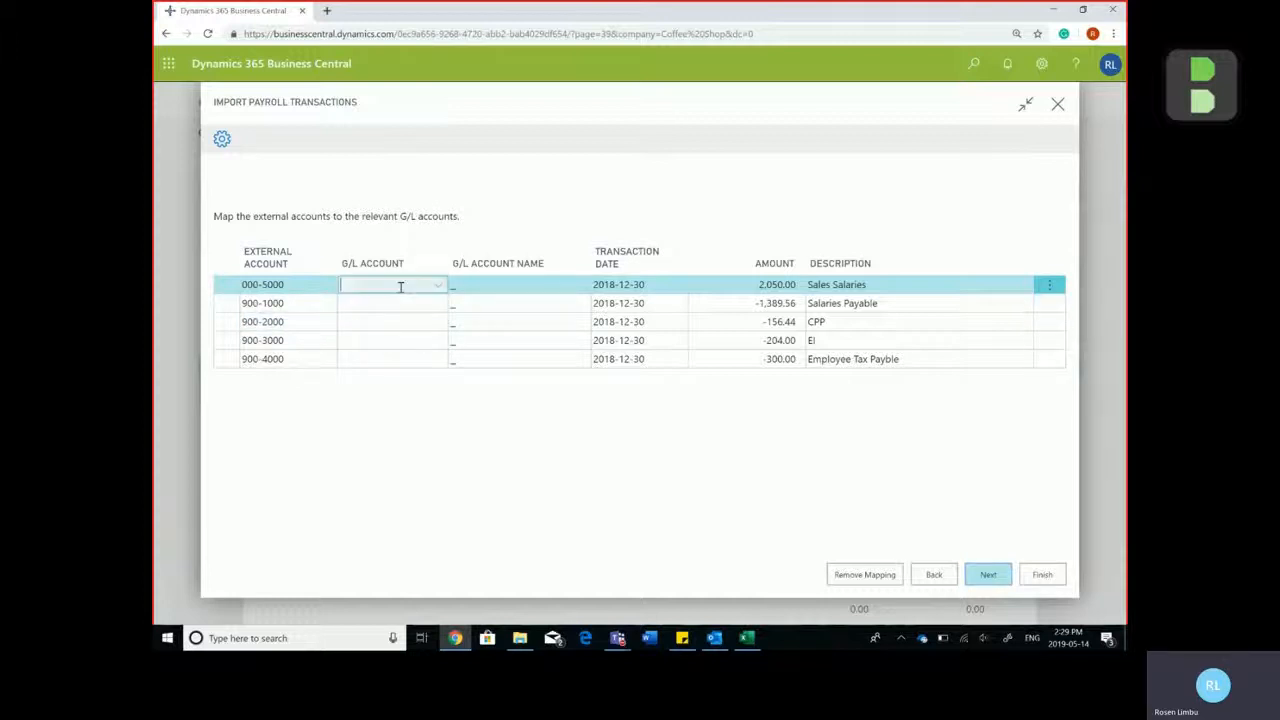
left_click(436, 284)
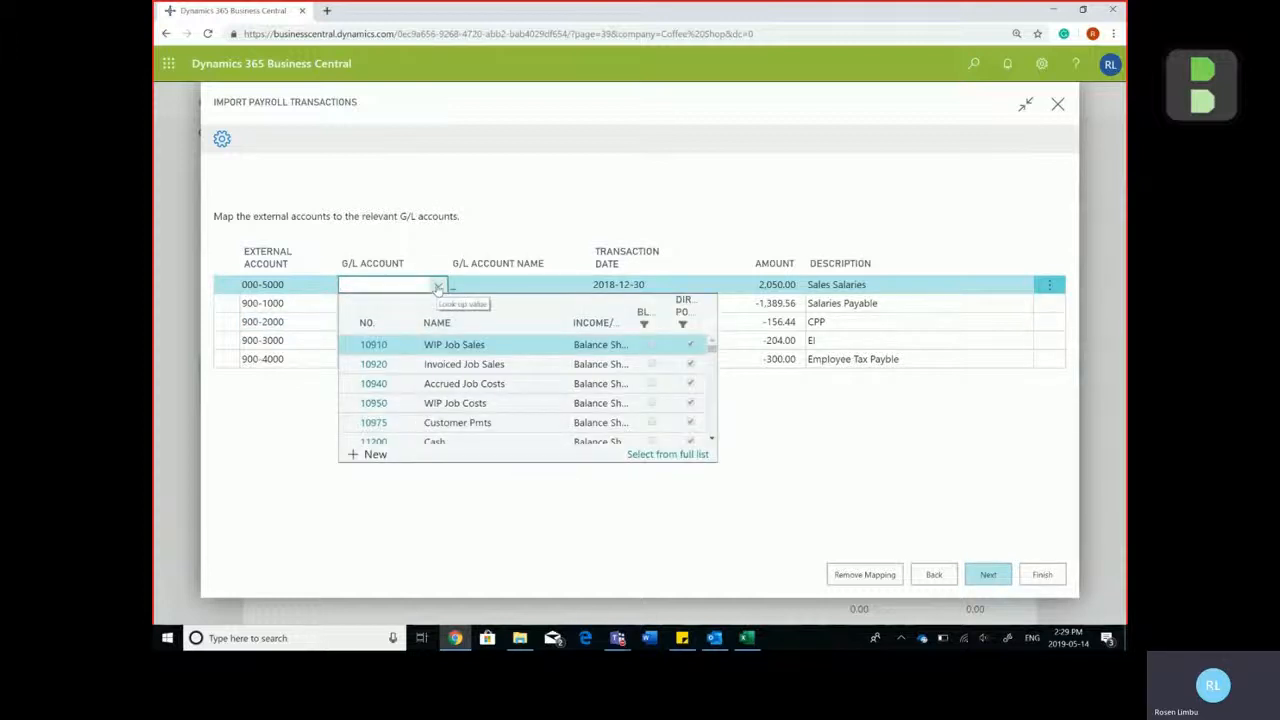
type("d")
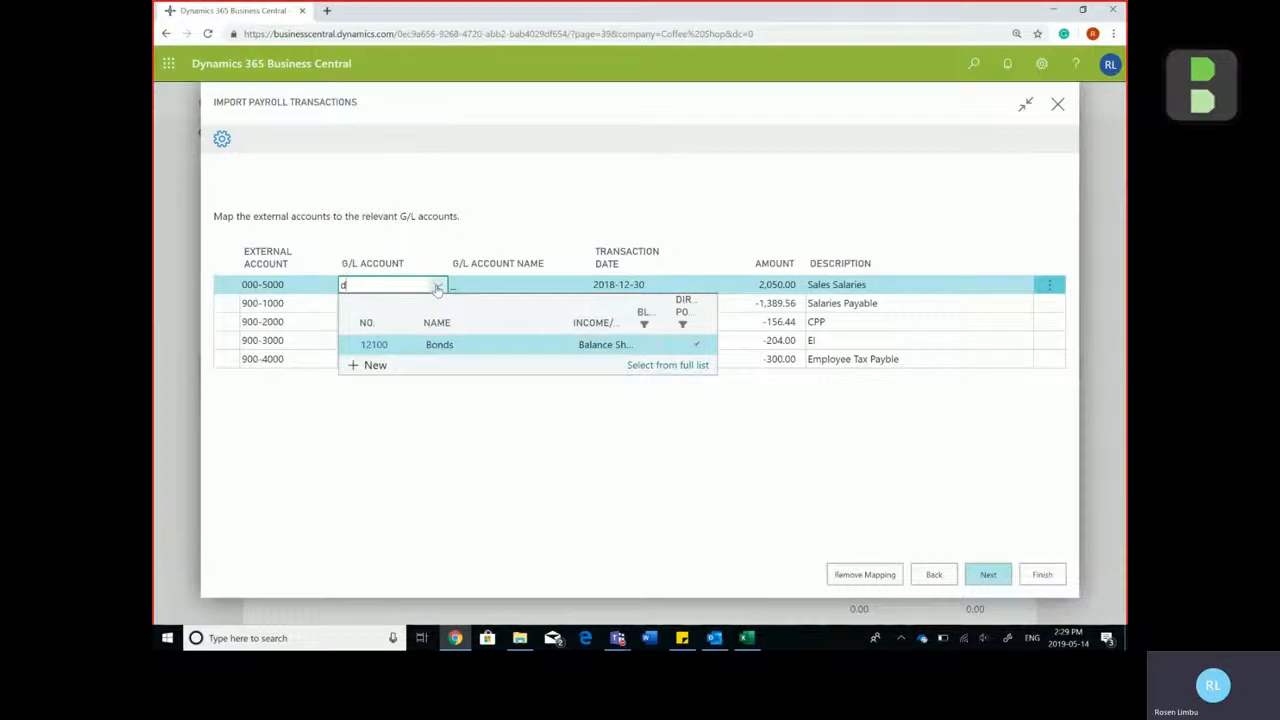
type("salaries")
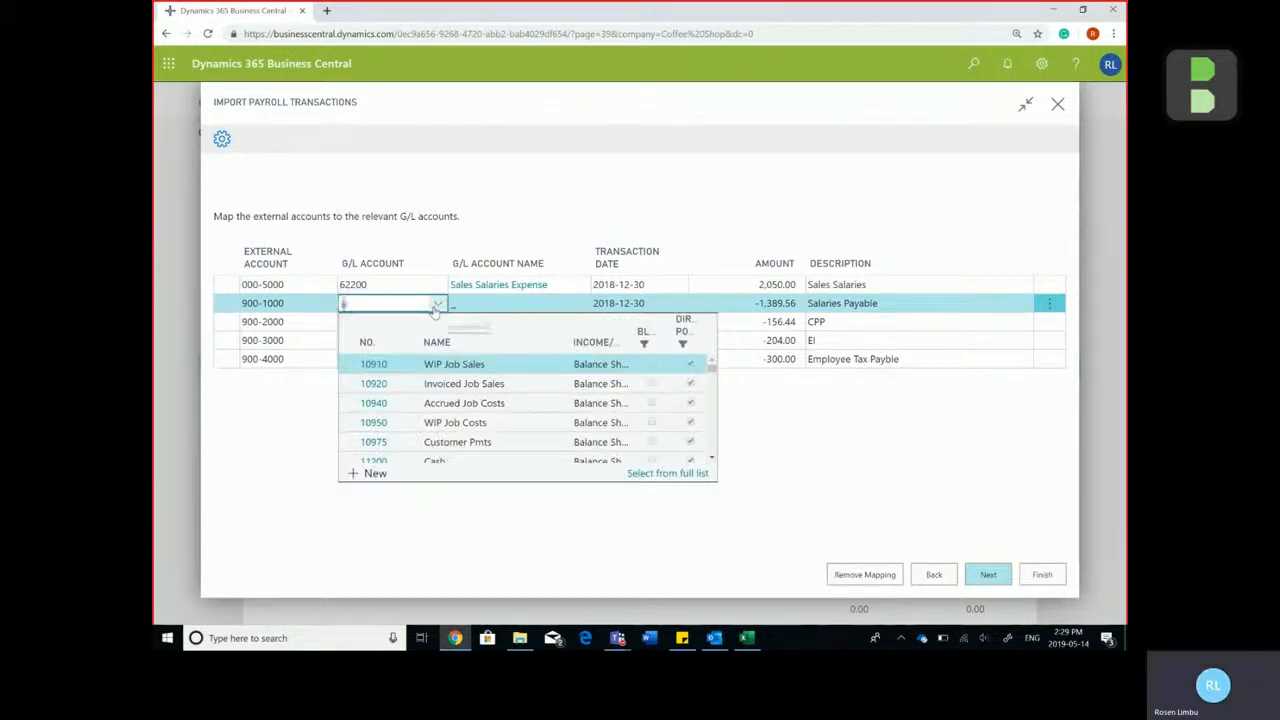
type("accrued")
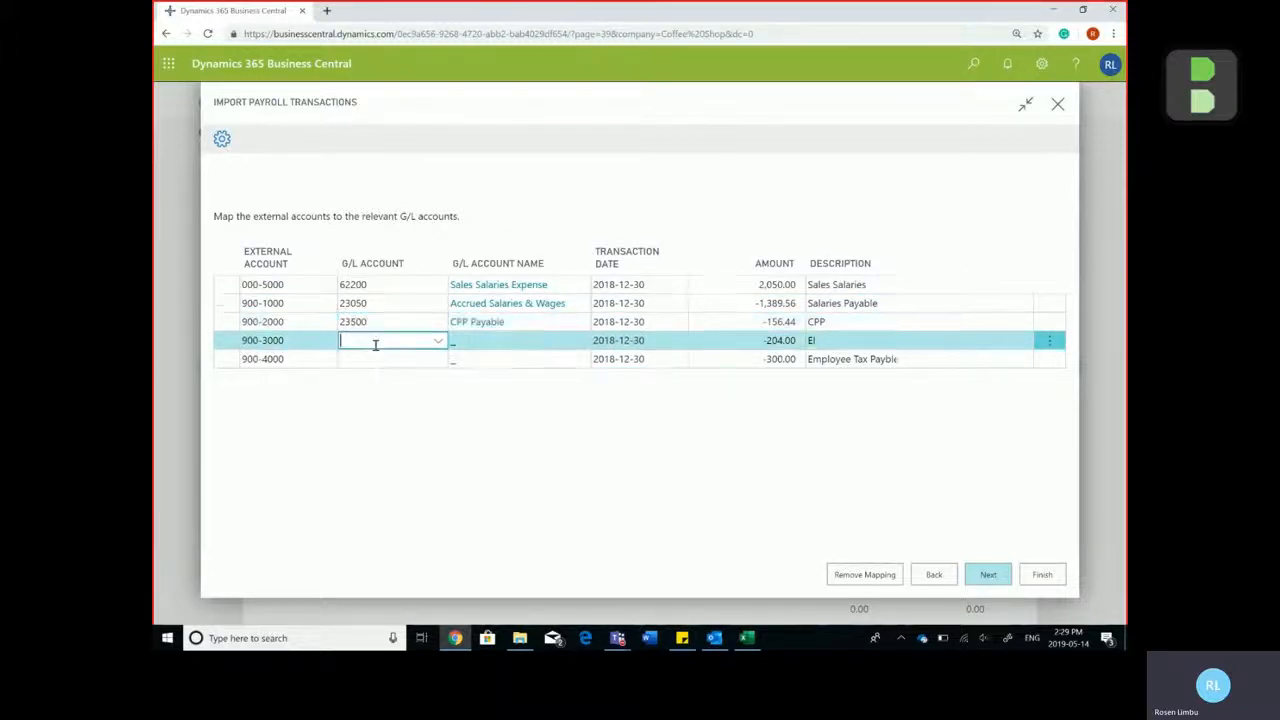
type("ei")
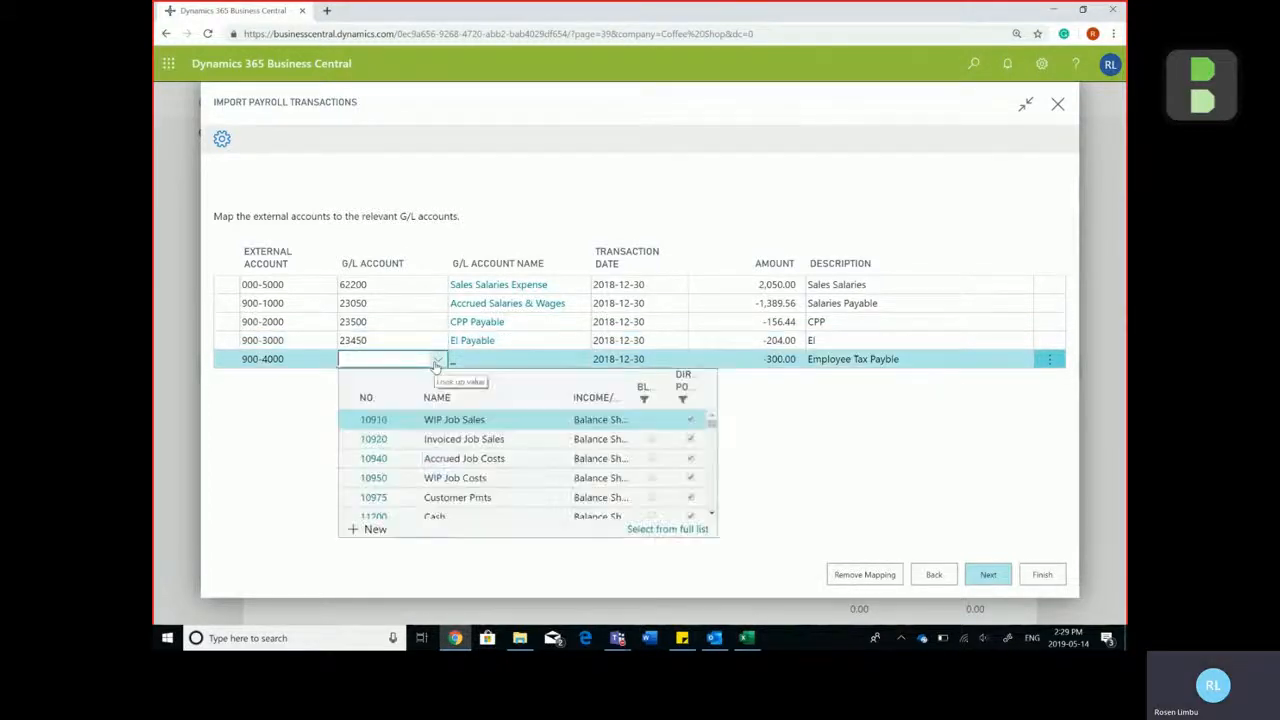
type("payroll")
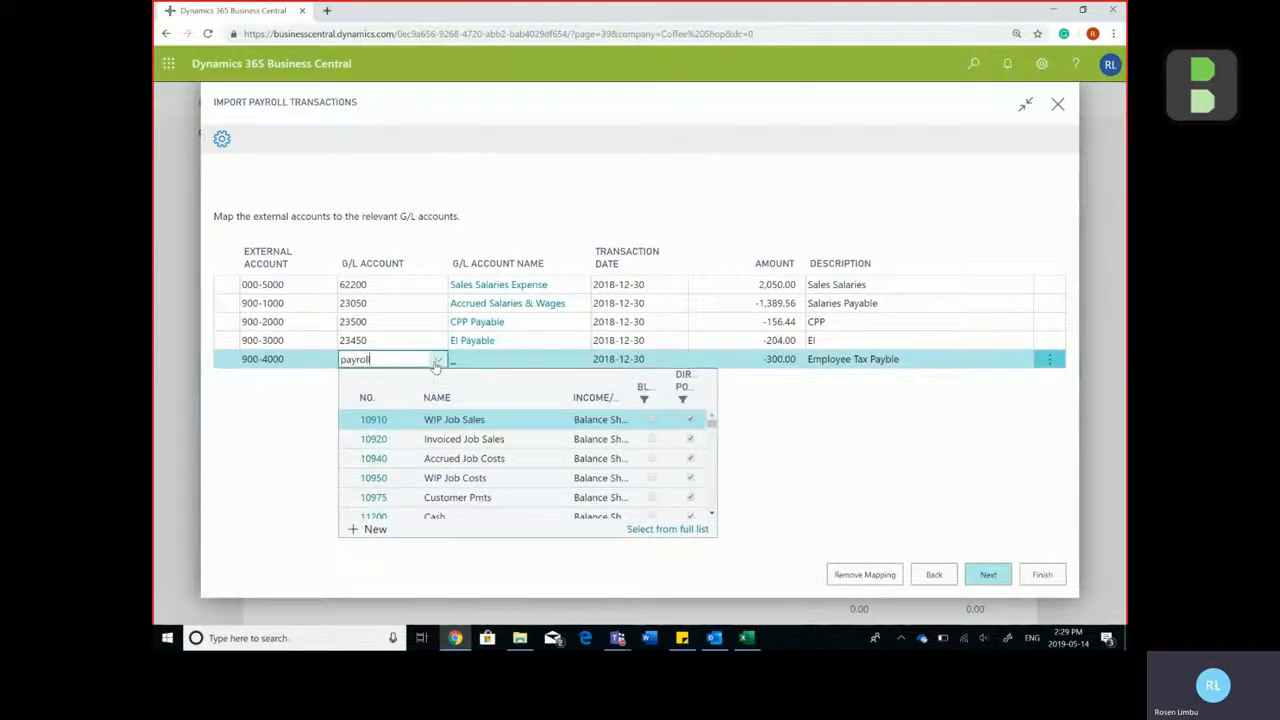
type("payroll")
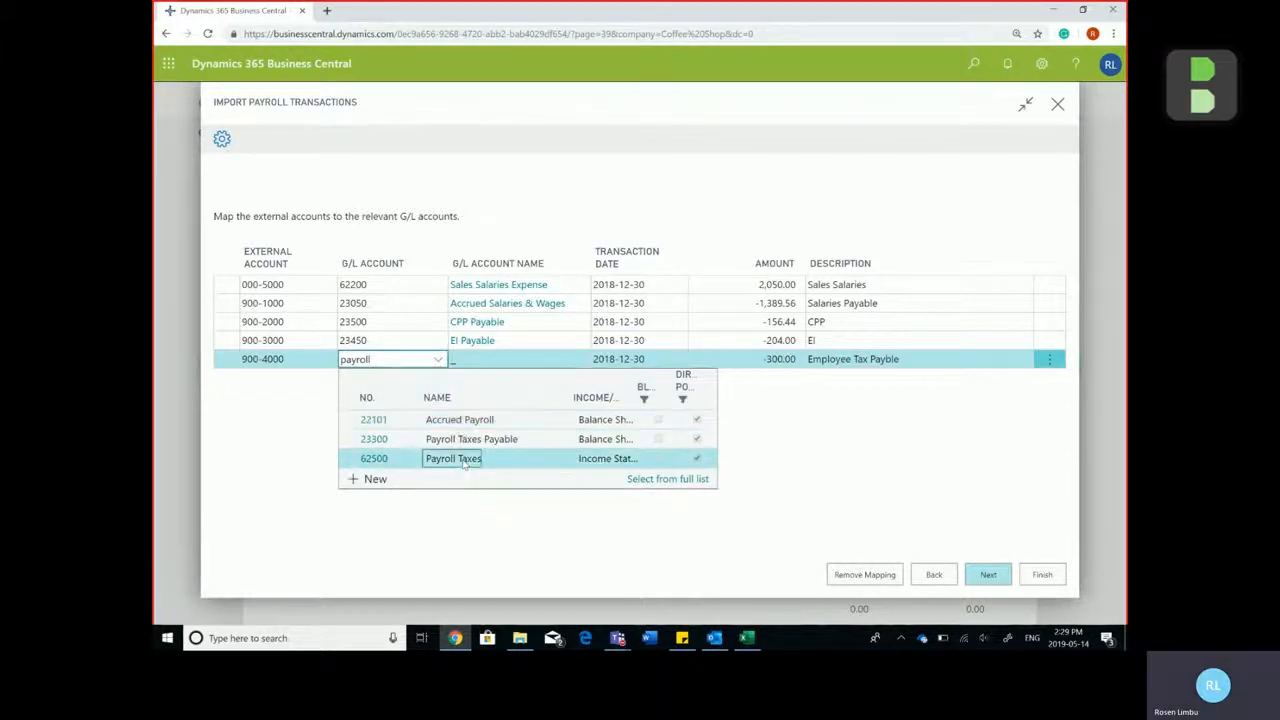
left_click(452, 458)
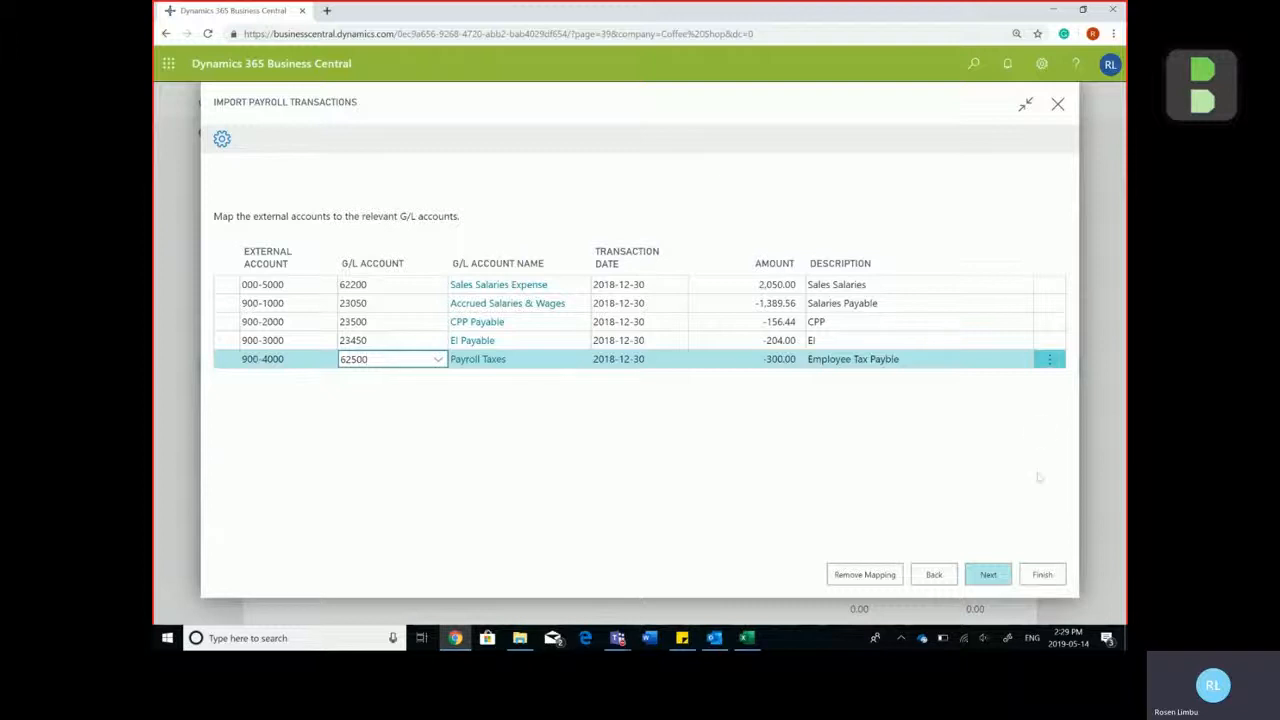
left_click(988, 574)
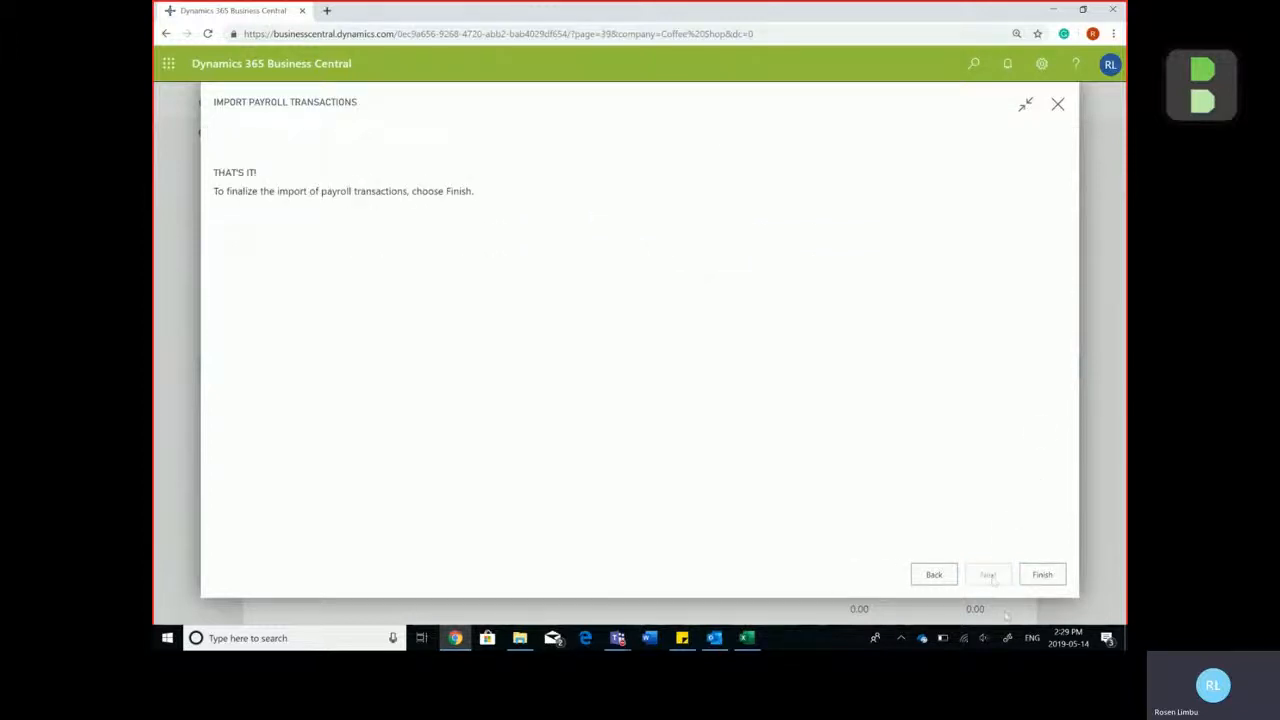
- Finish the import so the PAYROLL batch holds the five mapped payroll lines
left_click(1042, 574)
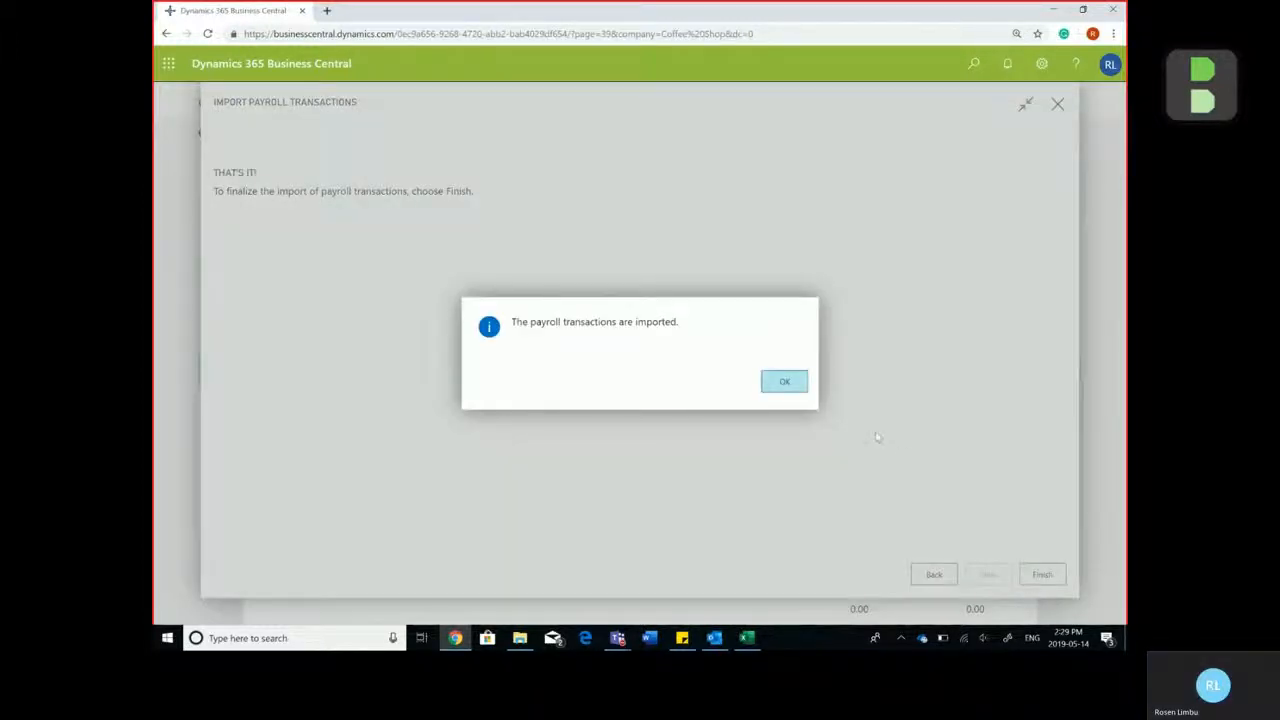
left_click(784, 380)
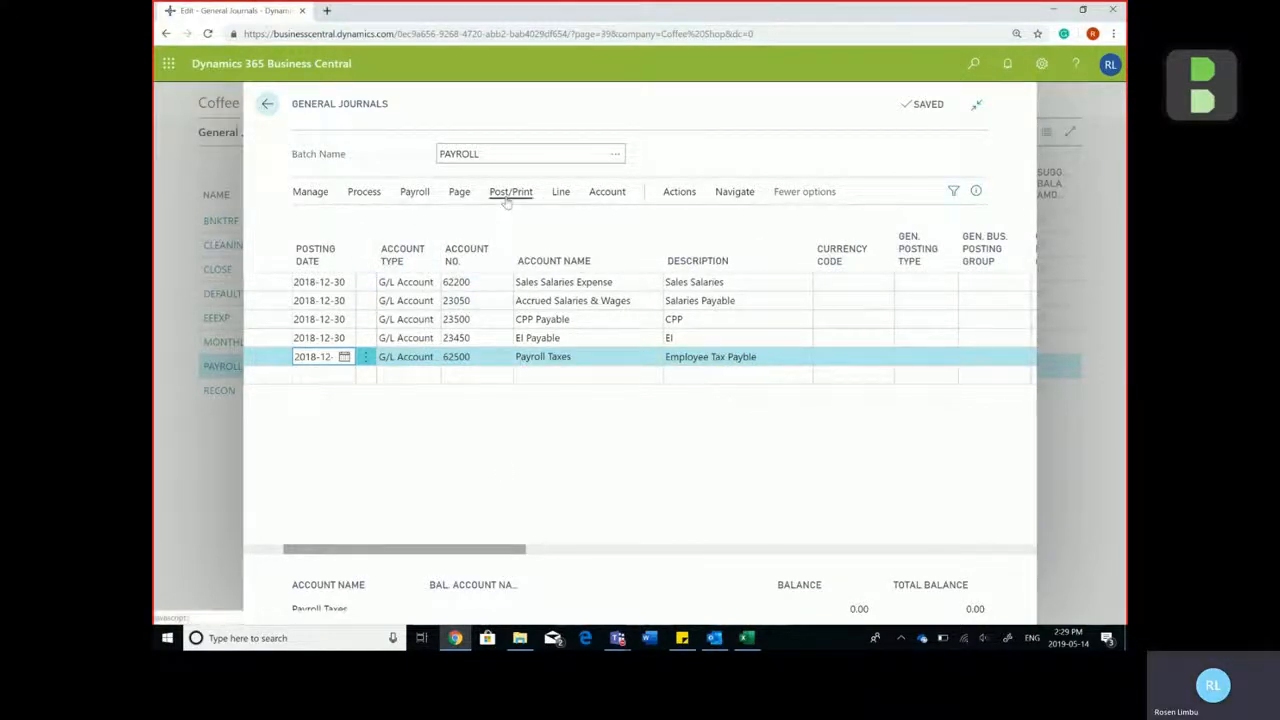
- Preview the posting entries, then post the payroll journal lines
left_click(510, 192)
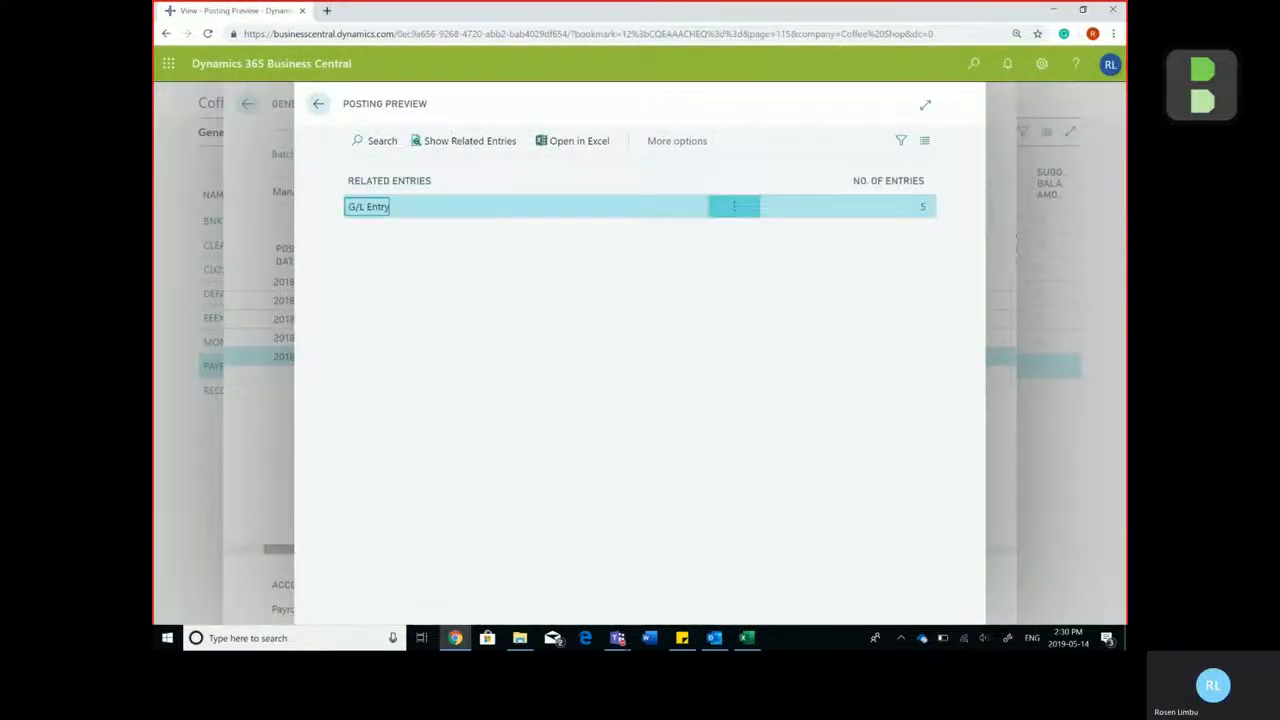
mouse_move(318, 104)
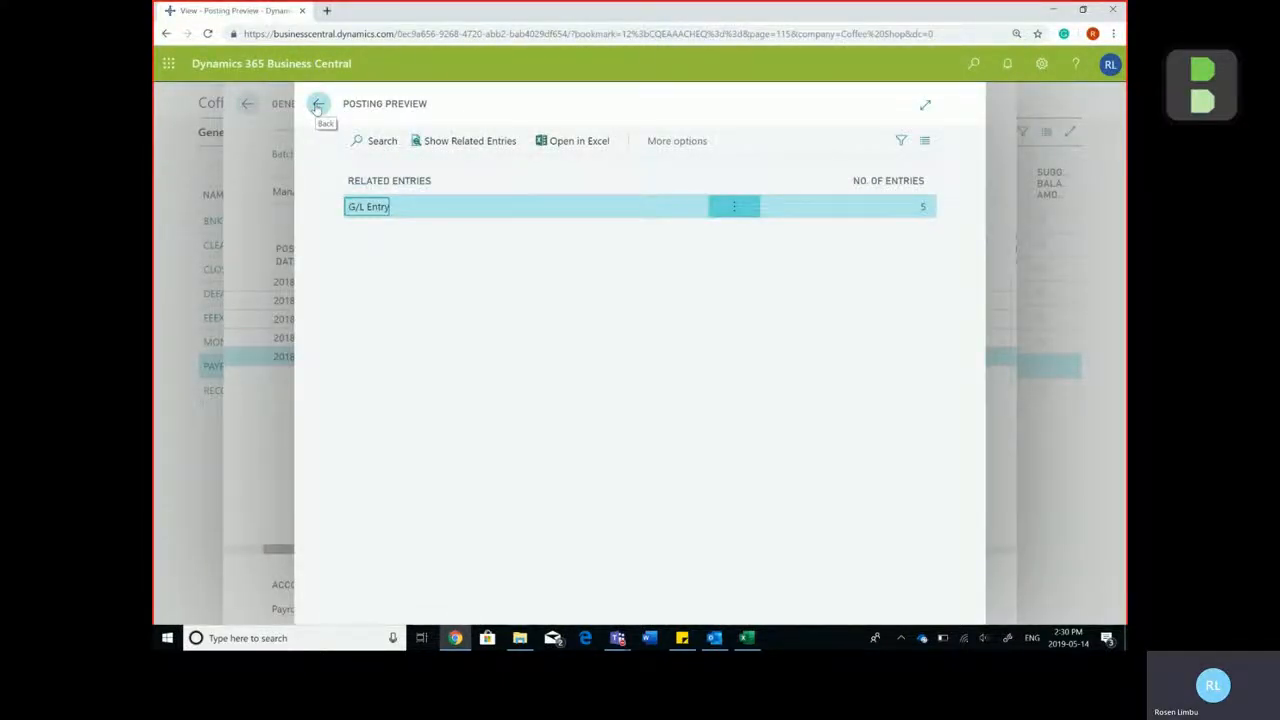
left_click(318, 104)
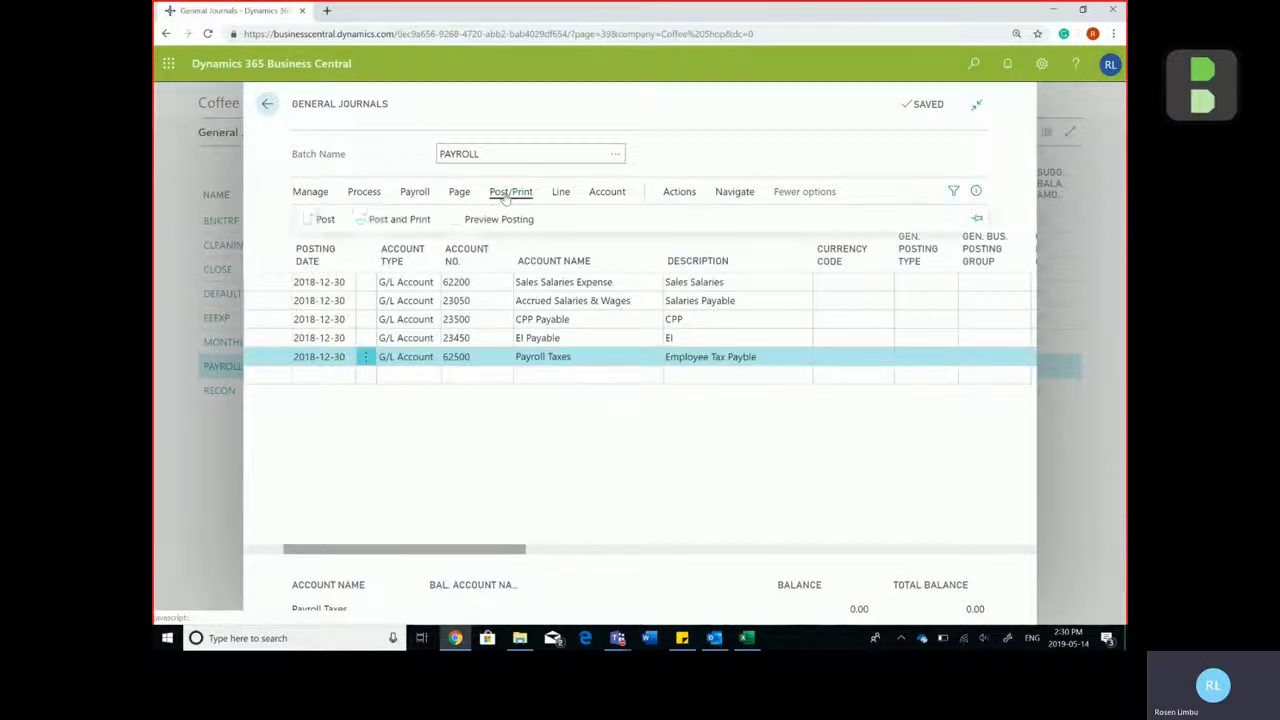
left_click(324, 218)
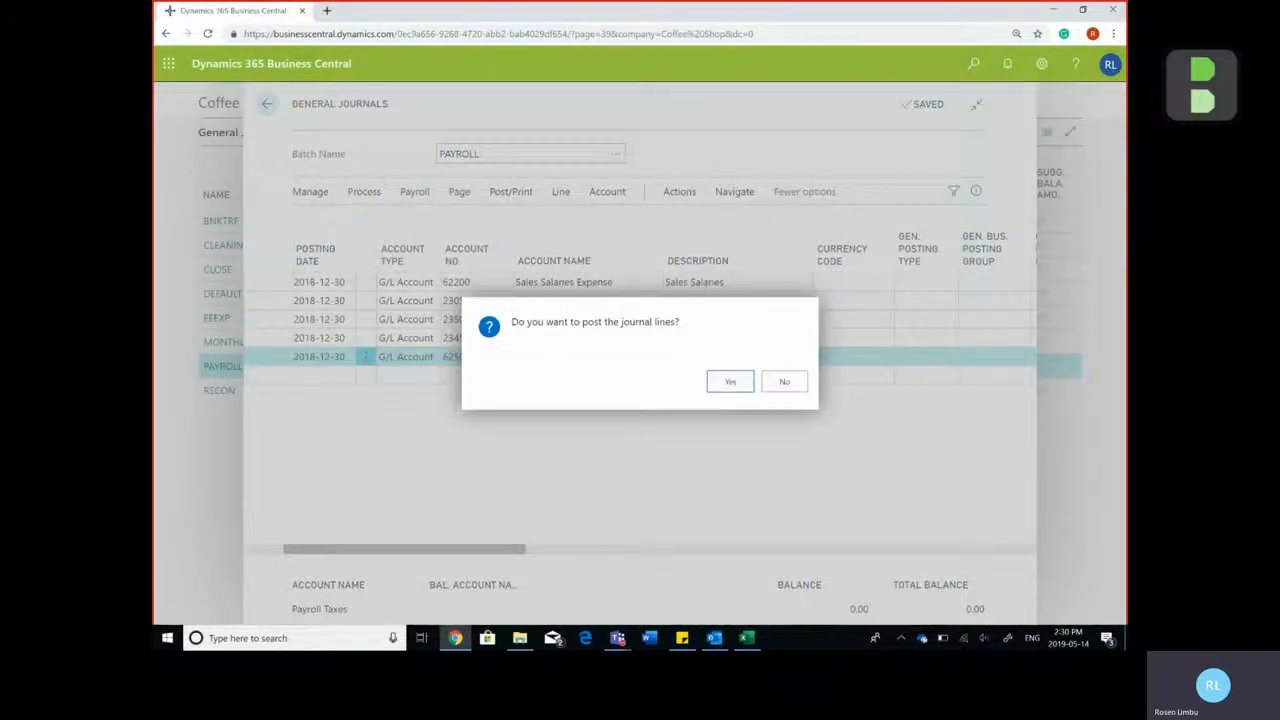
- Confirm the posting, dismiss the success message and return to the General Journals list
left_click(730, 380)
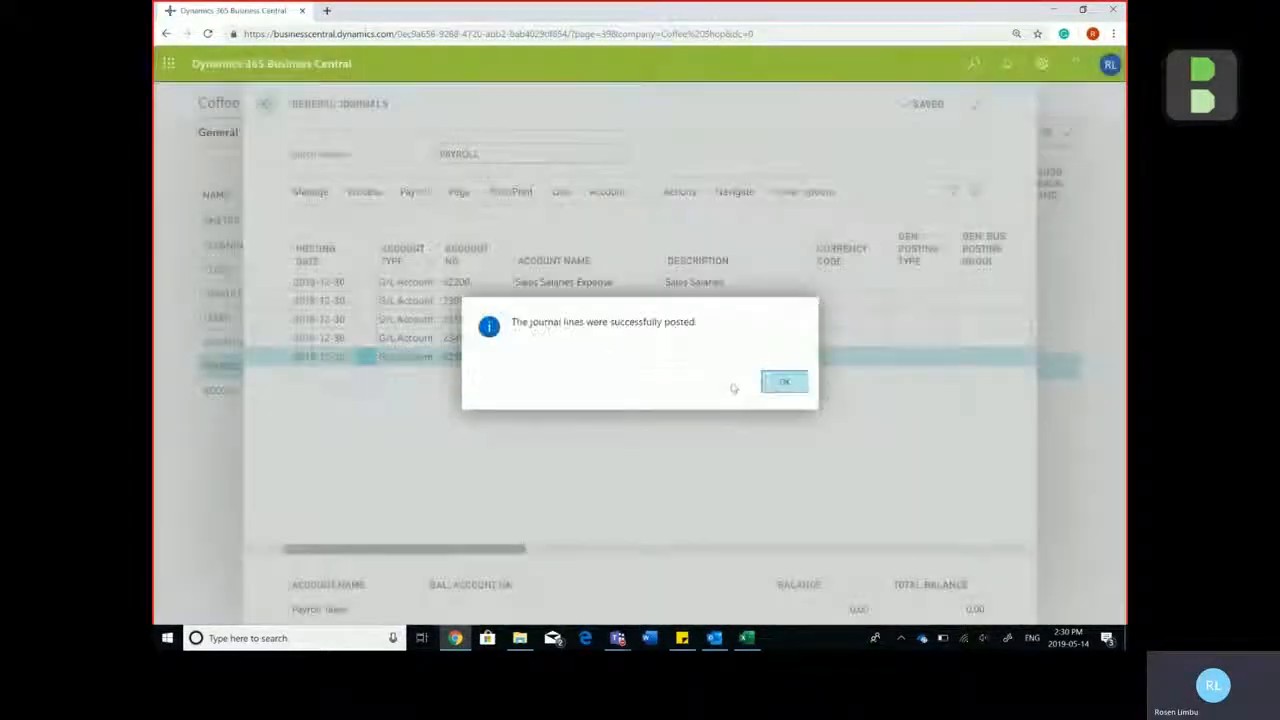
left_click(784, 380)
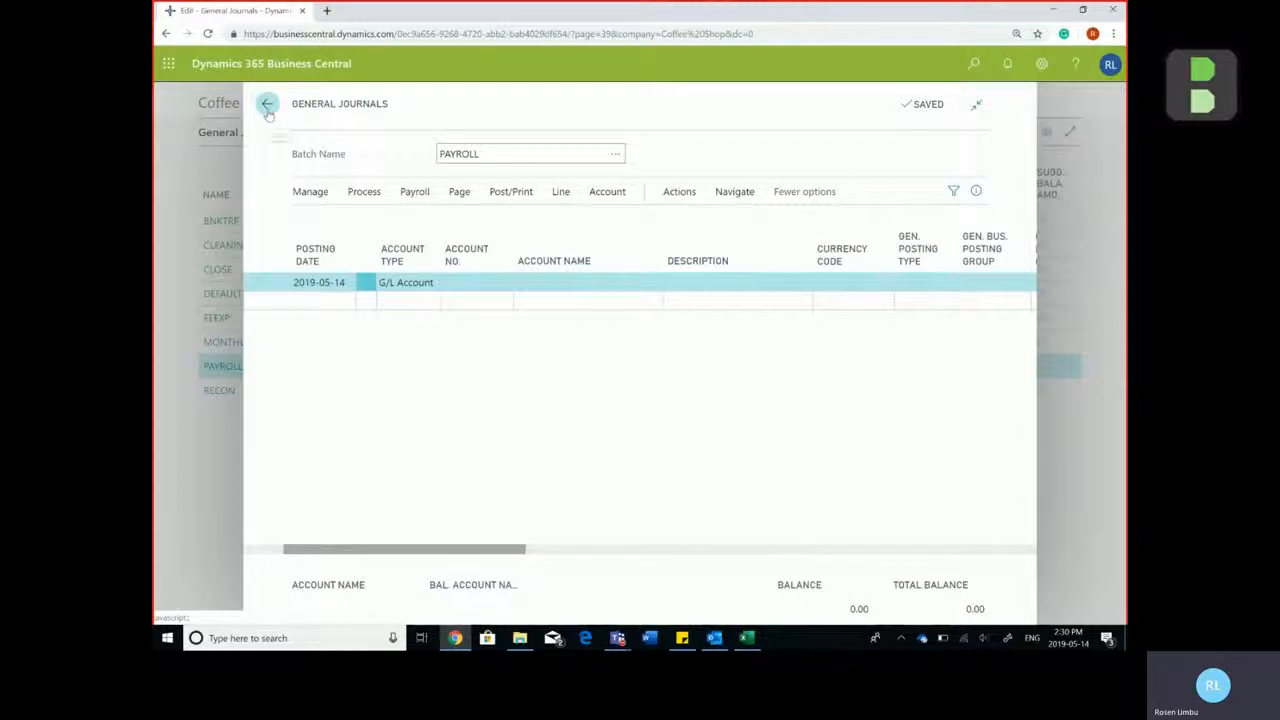
left_click(268, 104)
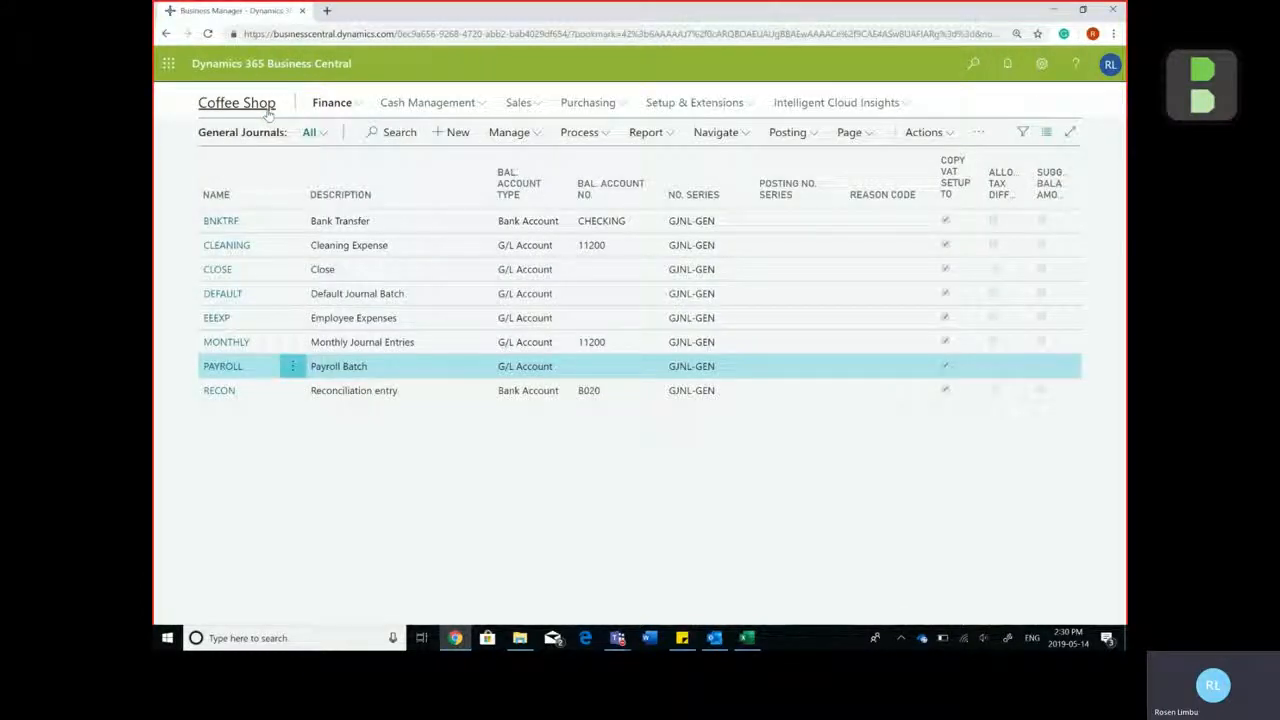